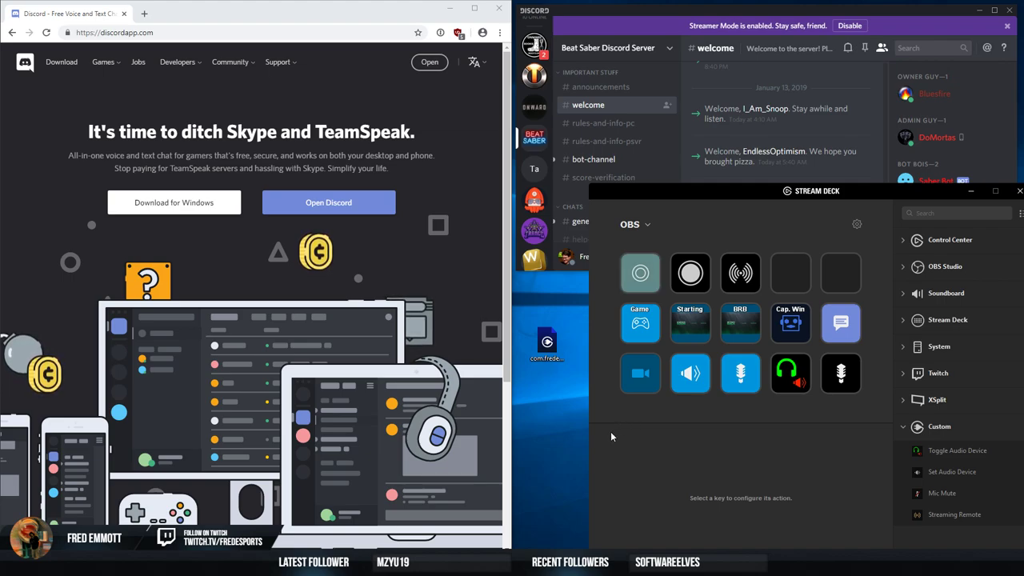
pyautogui.moveTo(608, 408)
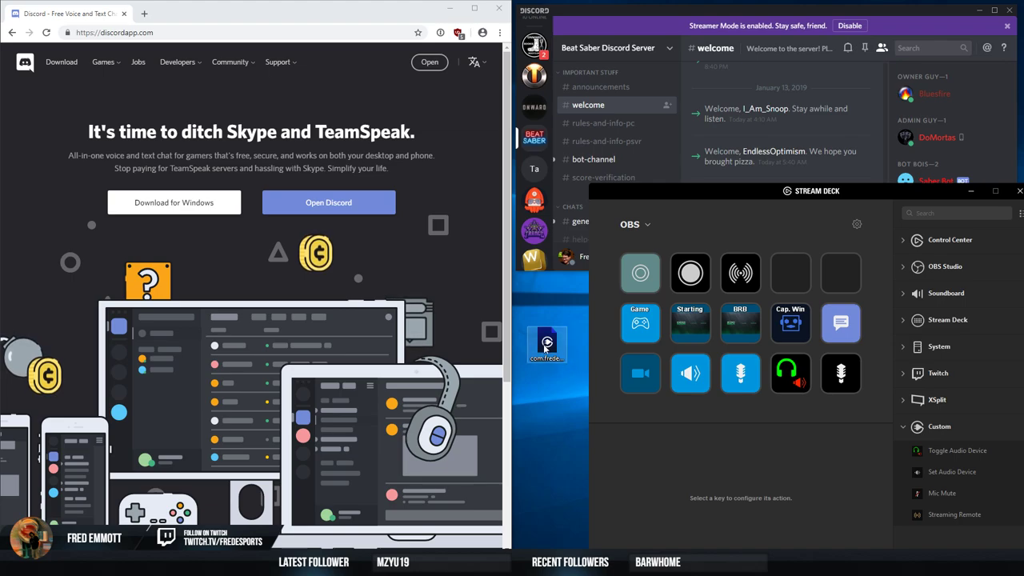
# Step: Install the com.fredemmott.discord plugin into Stream Deck
pyautogui.click(546, 346)
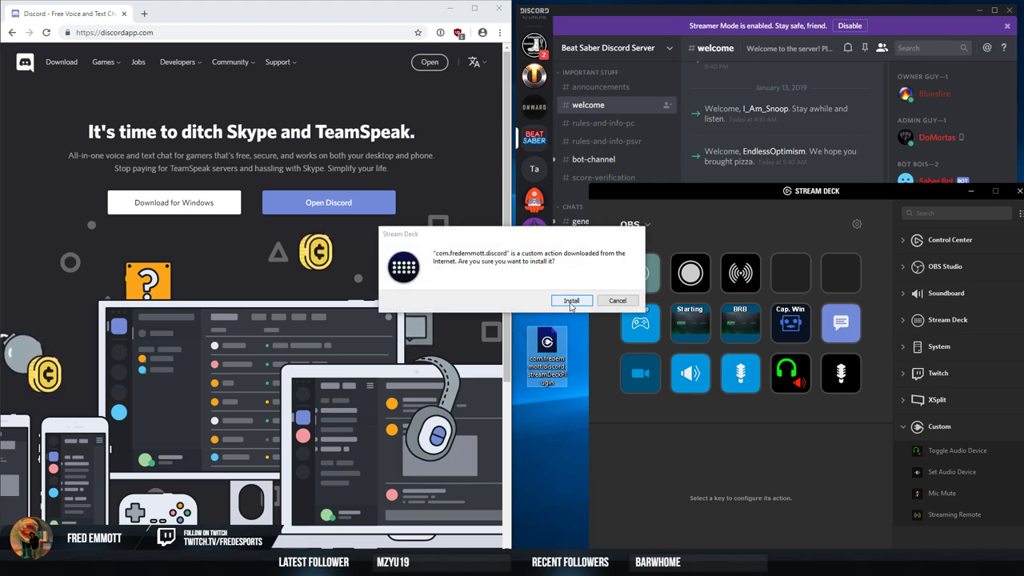
pyautogui.click(571, 300)
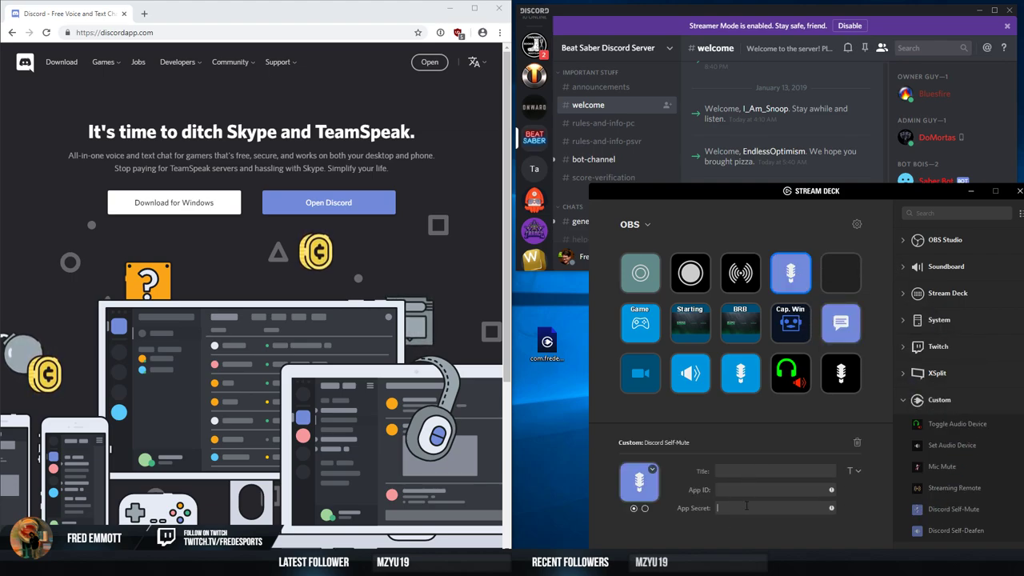
# Step: Create a Discord Developer Portal application named 'StreamDeck'
pyautogui.click(177, 62)
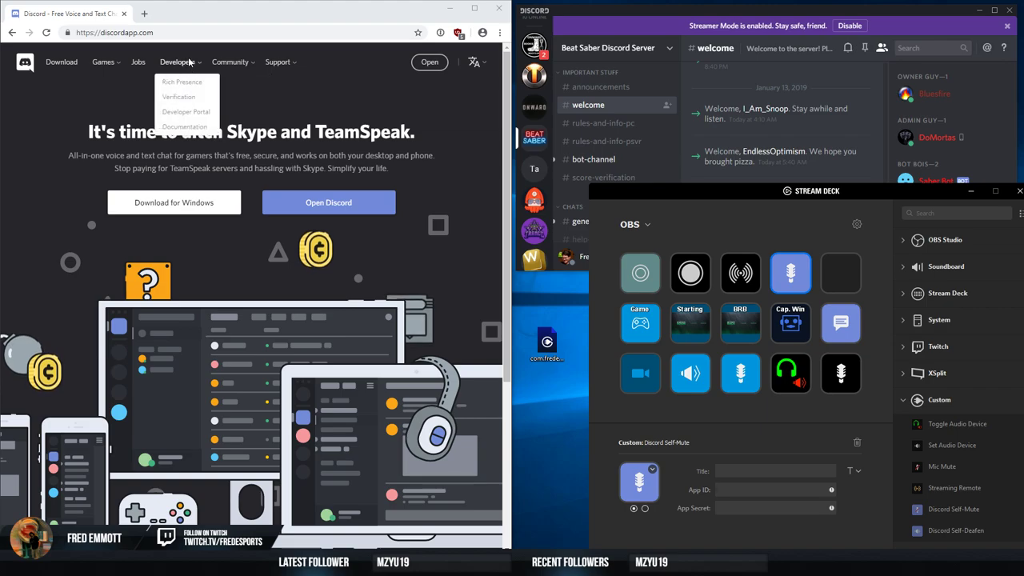
pyautogui.click(186, 111)
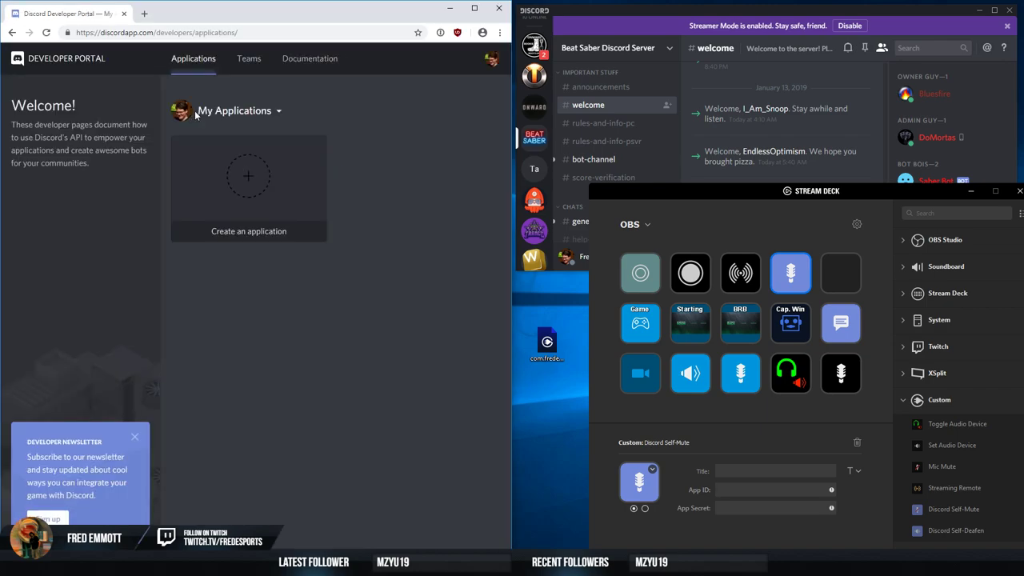
pyautogui.click(248, 175)
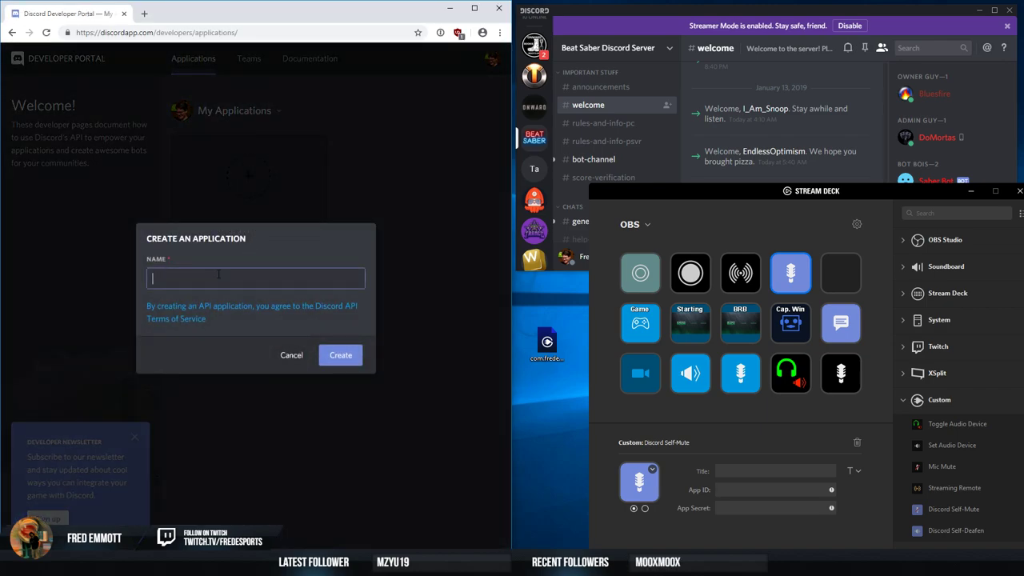
pyautogui.write('StreamDeck')
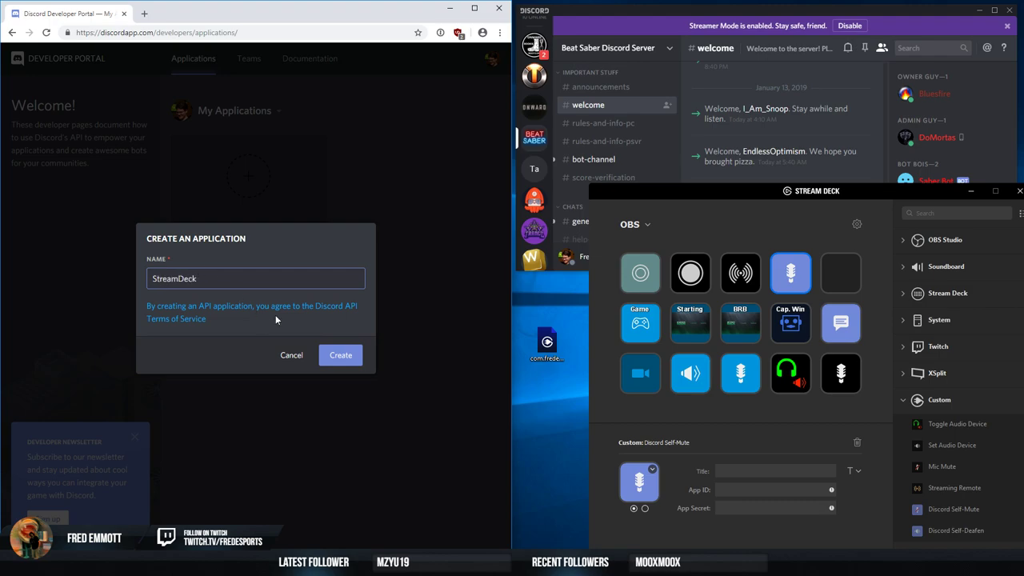
pyautogui.click(340, 355)
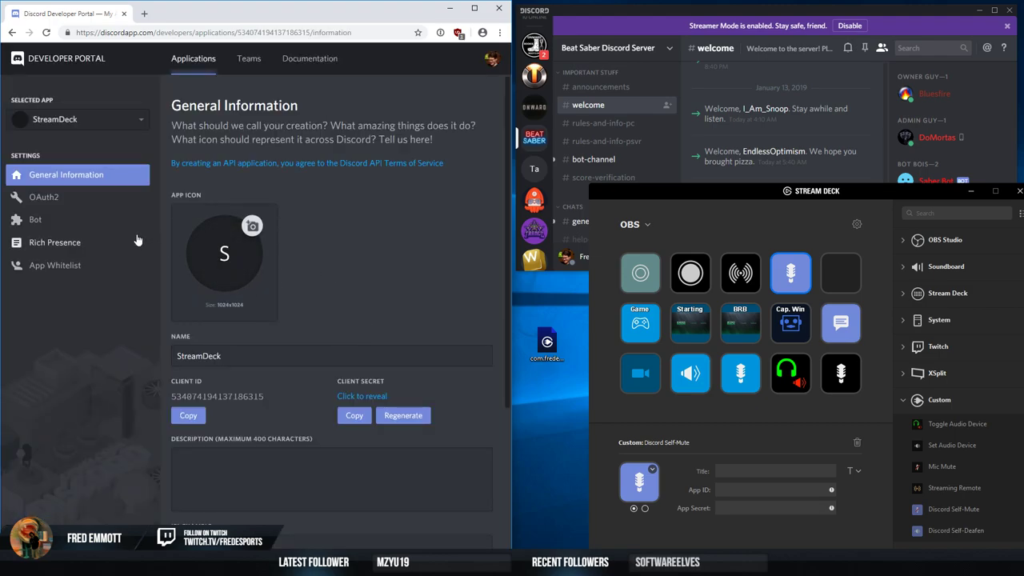
pyautogui.click(44, 197)
pyautogui.write('https://localhost/')
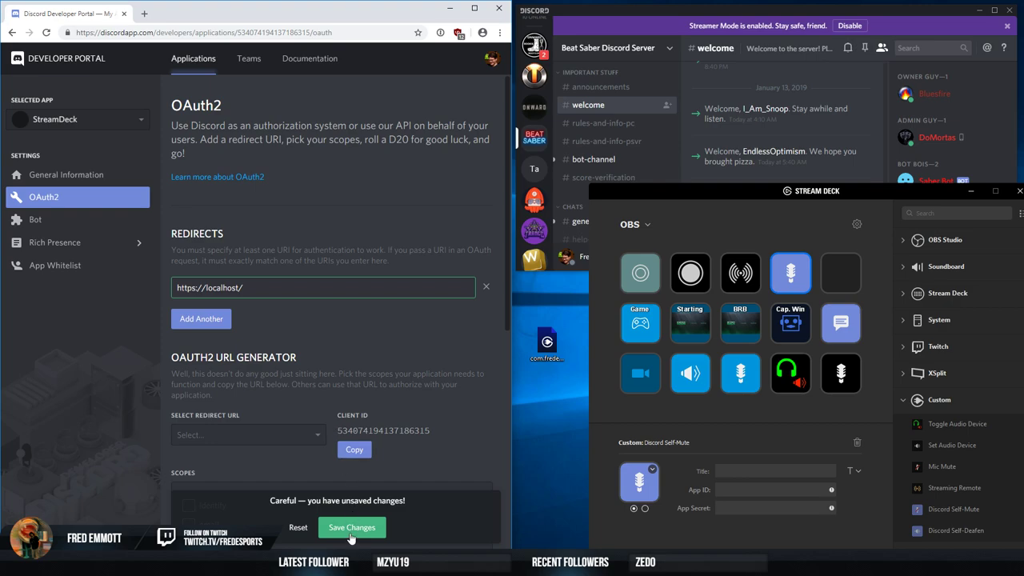
pyautogui.click(351, 528)
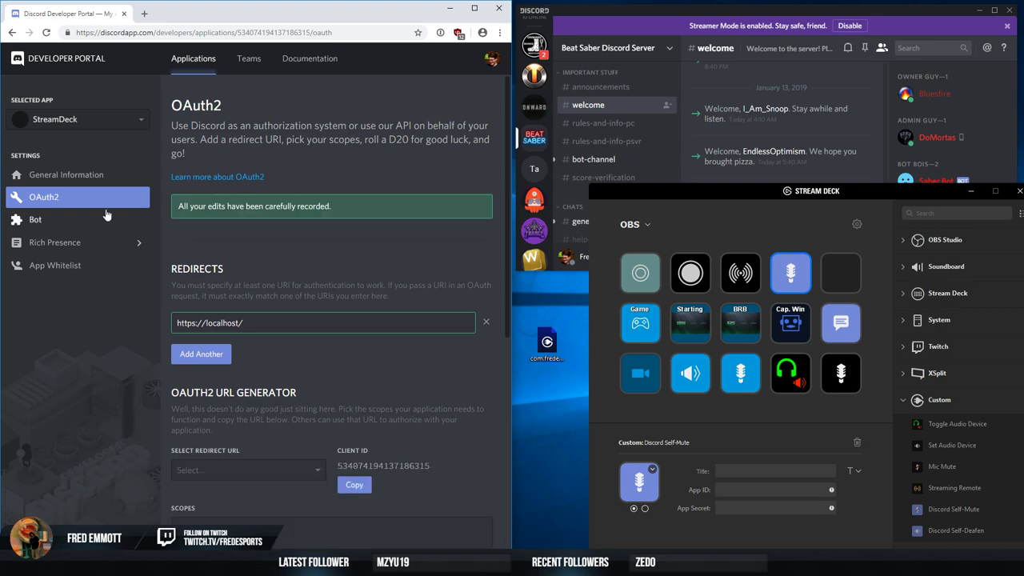
pyautogui.click(66, 175)
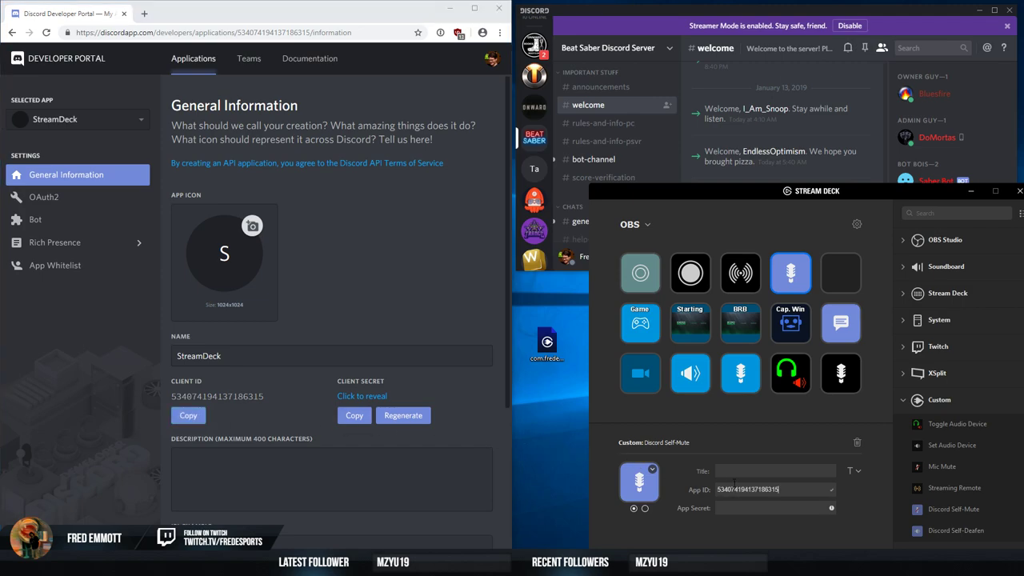
pyautogui.click(188, 416)
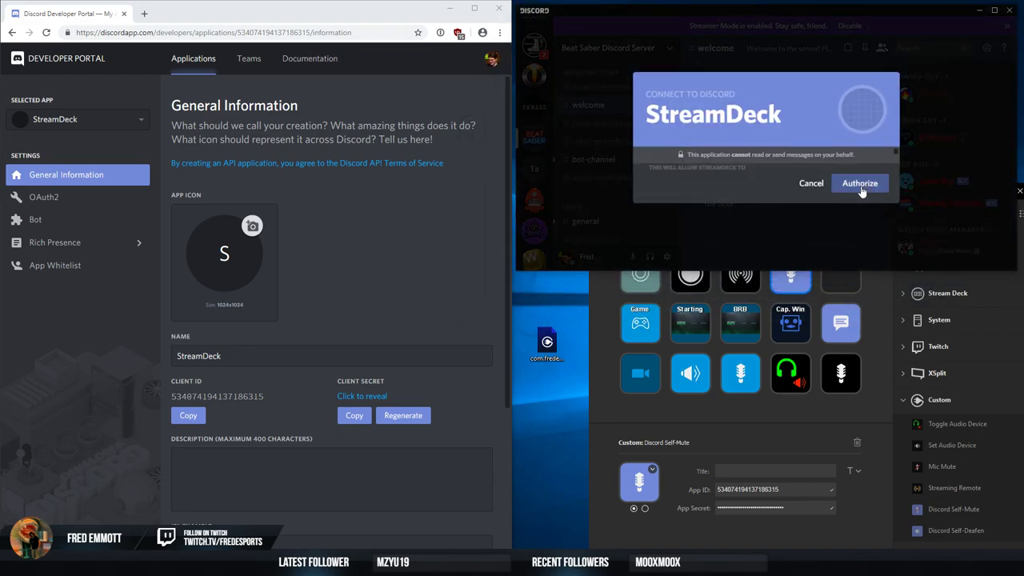
# Step: Approve the 'Connect to Discord' prompt from the StreamDeck app
pyautogui.click(861, 182)
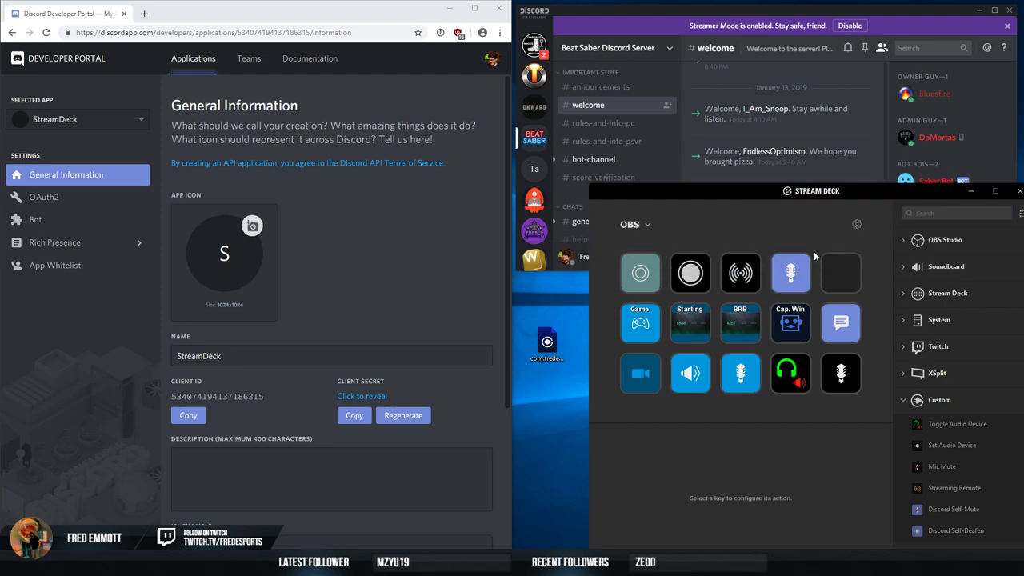
pyautogui.moveTo(722, 94)
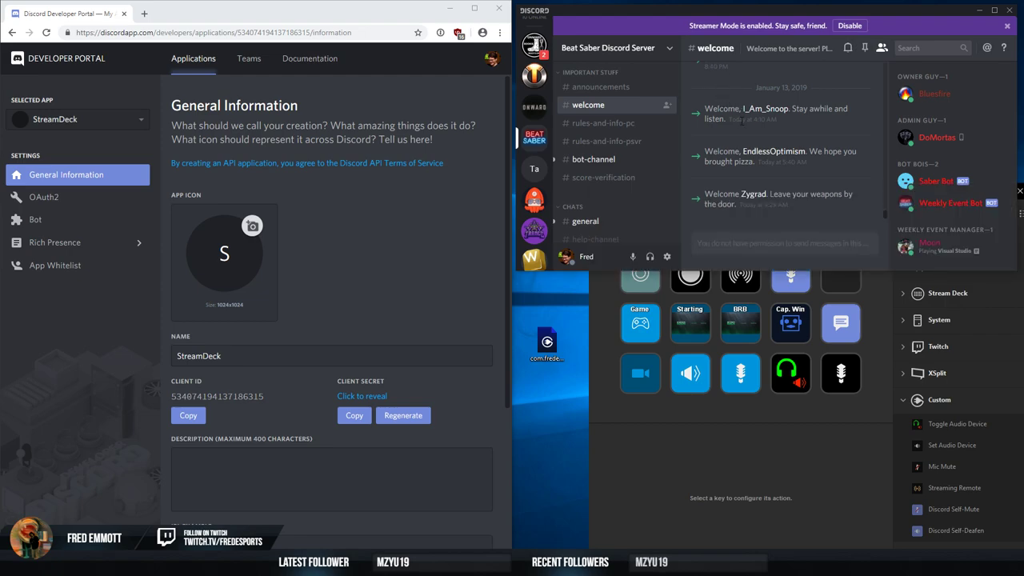
pyautogui.moveTo(649, 256)
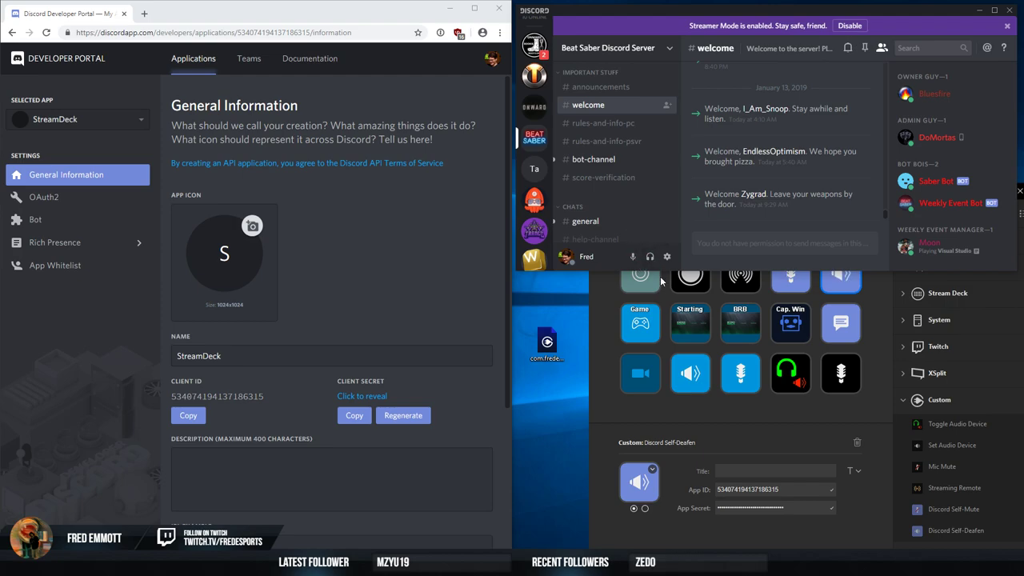
pyautogui.moveTo(630, 336)
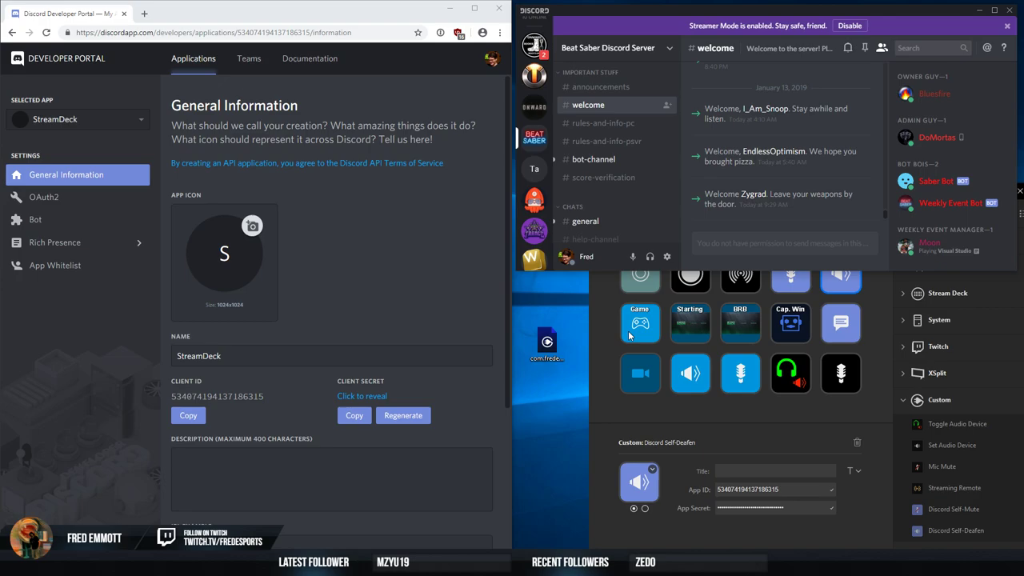